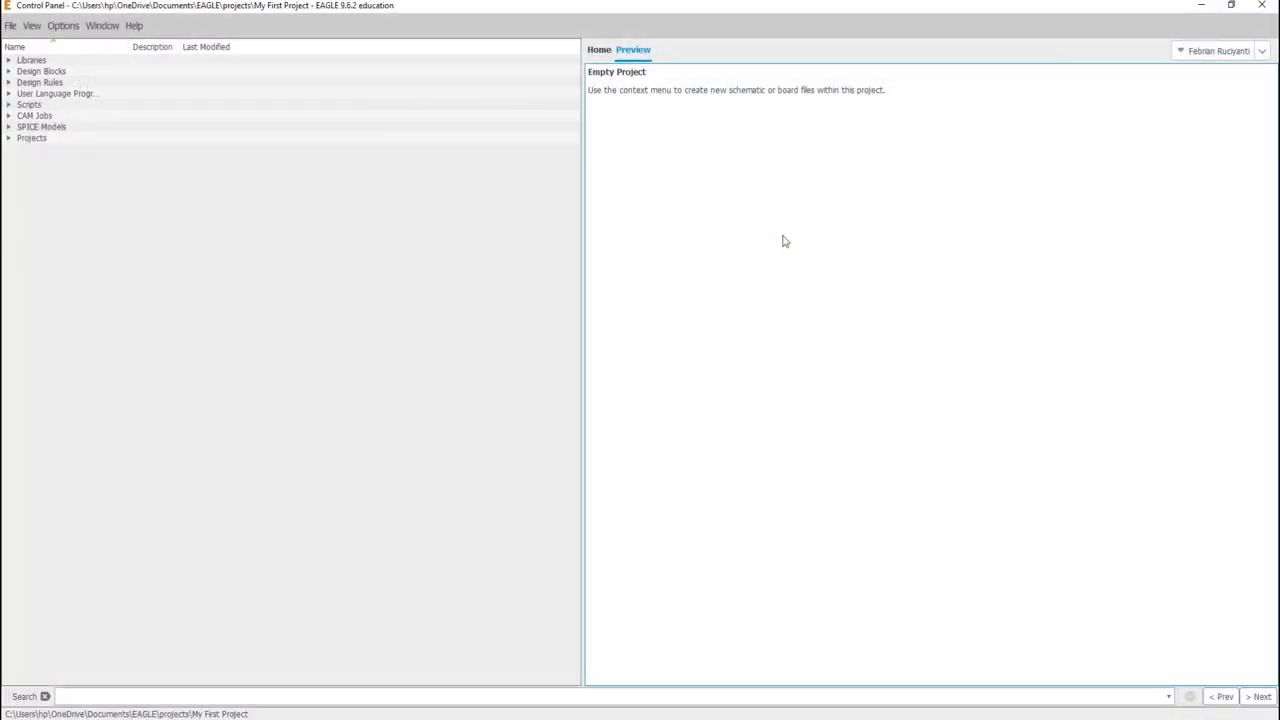
mouse_move(1212, 297)
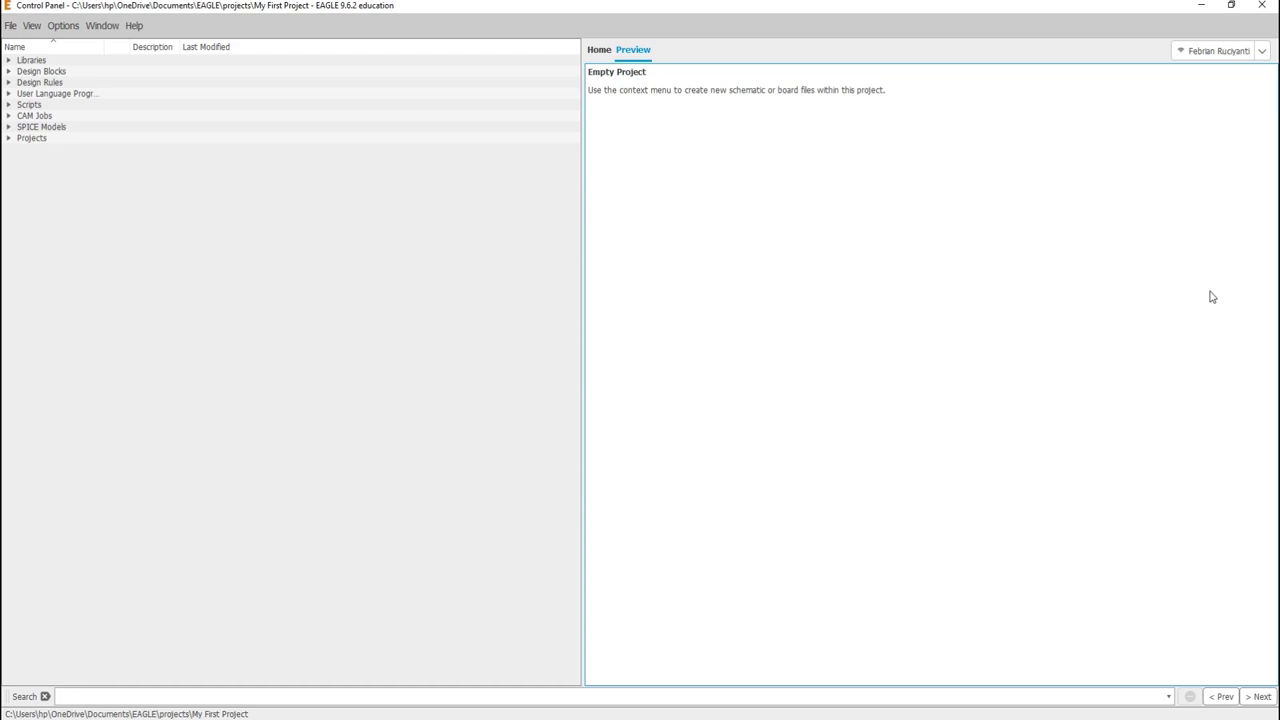
mouse_move(345, 499)
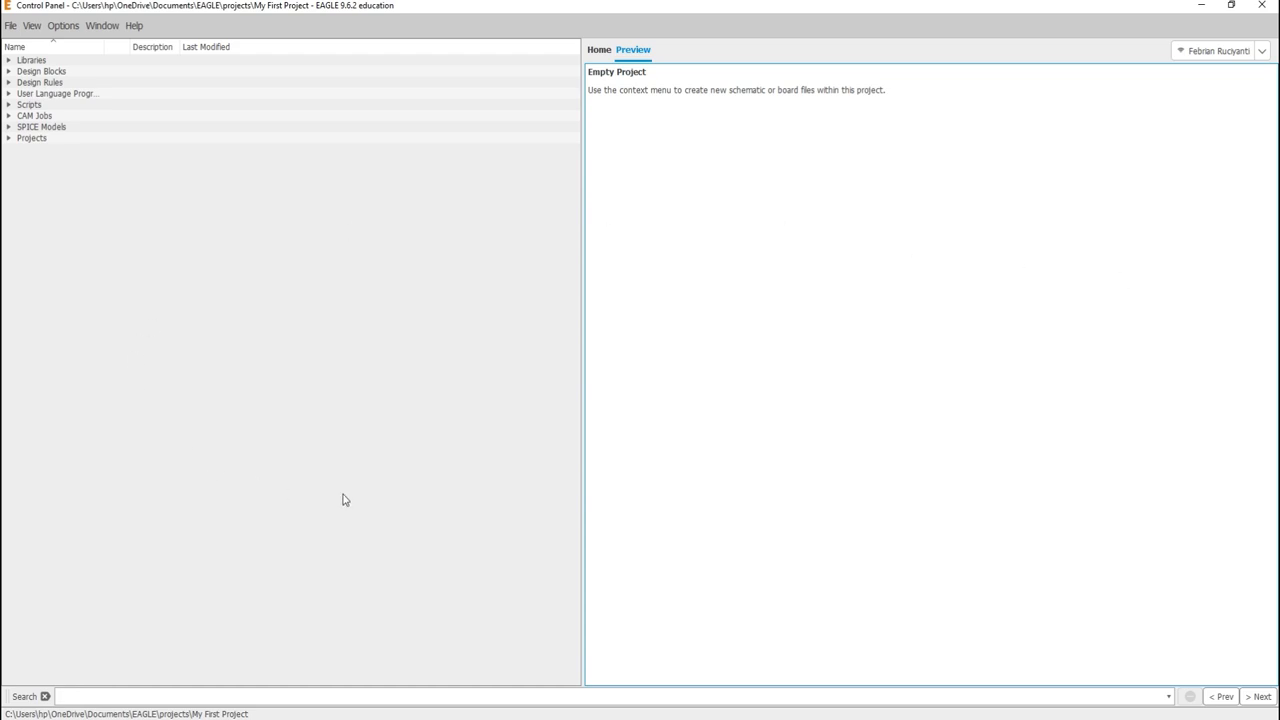
mouse_move(426, 505)
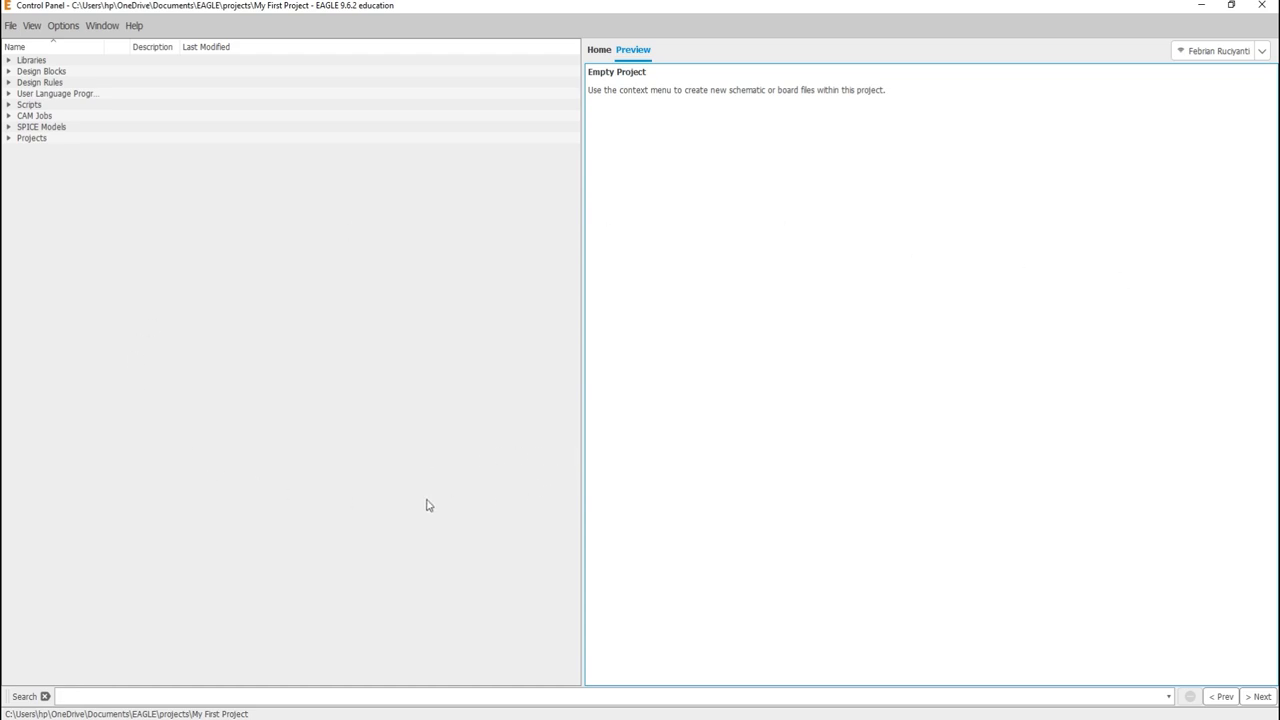
mouse_move(230, 644)
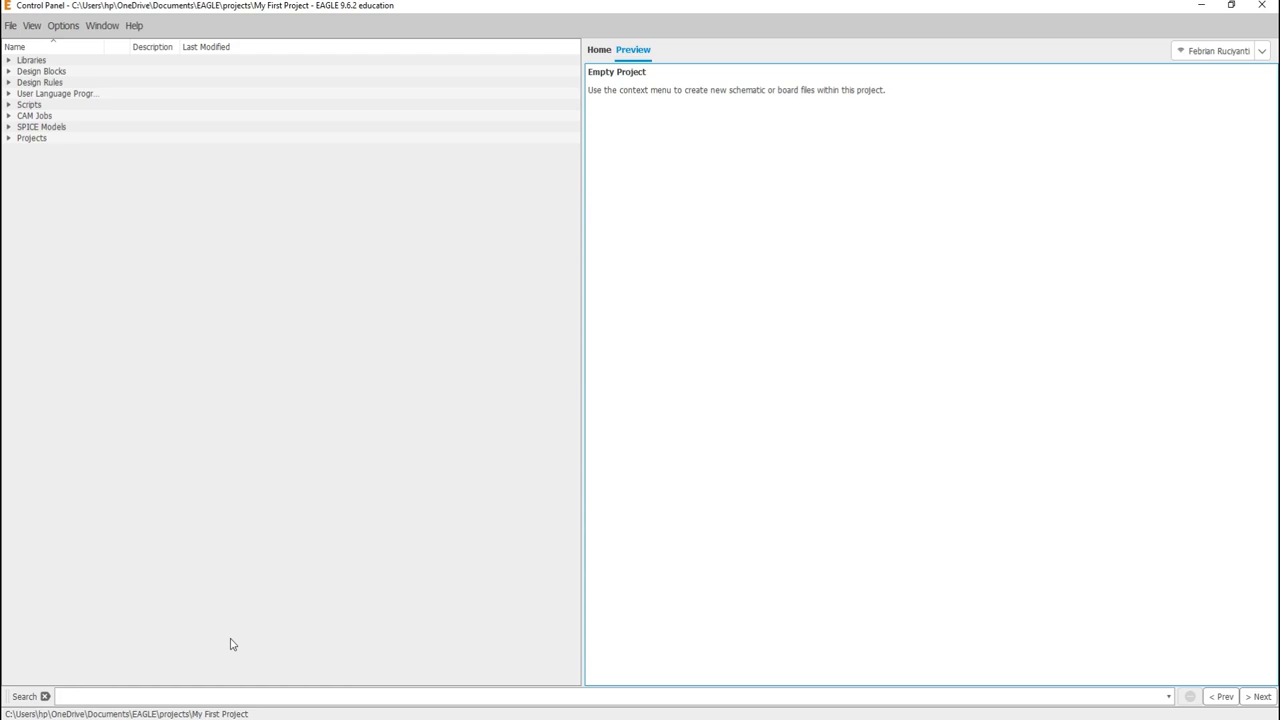
mouse_move(93, 672)
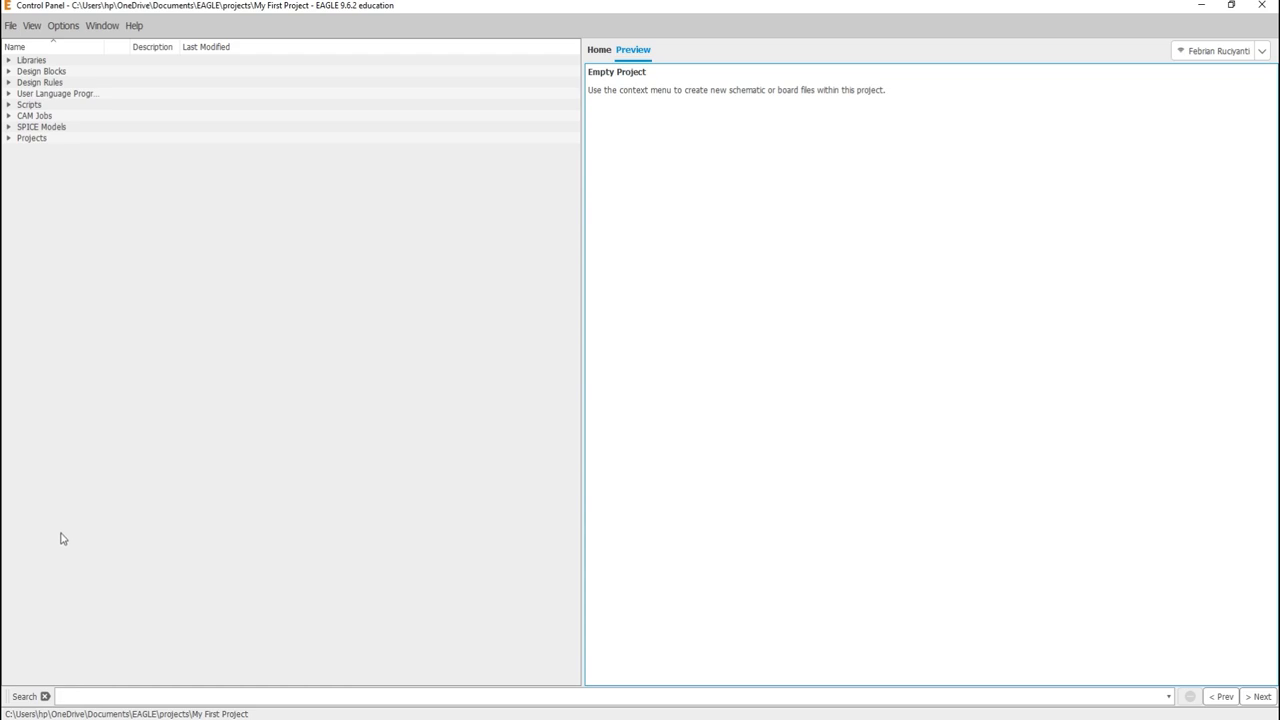
mouse_move(328, 715)
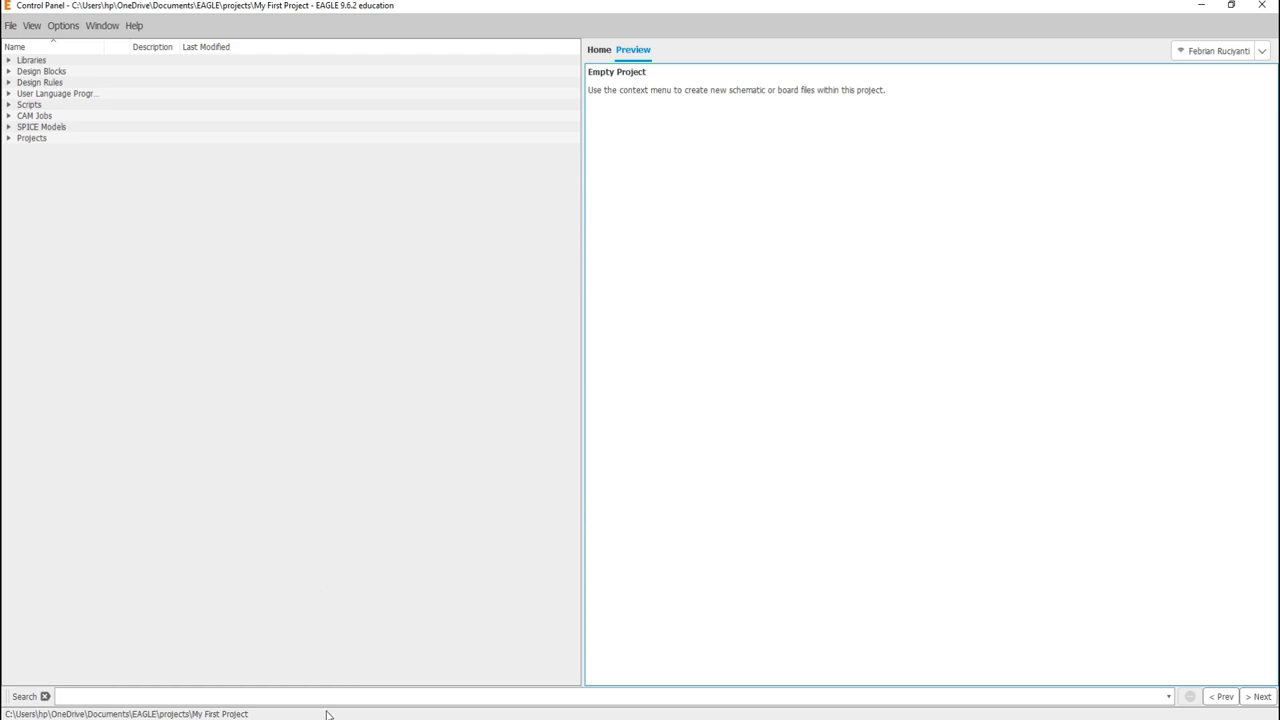
mouse_move(310, 695)
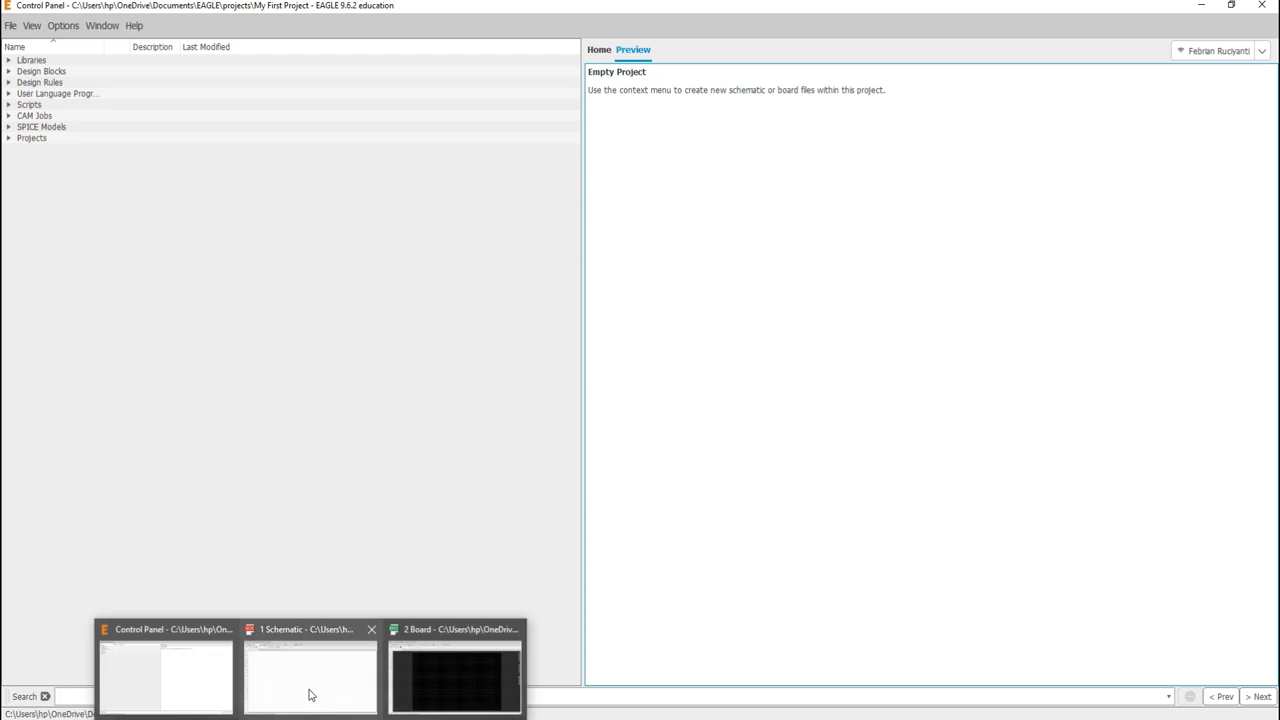
Step: Bring the untitled schematic window of My First Project to the front from the taskbar
click(310, 670)
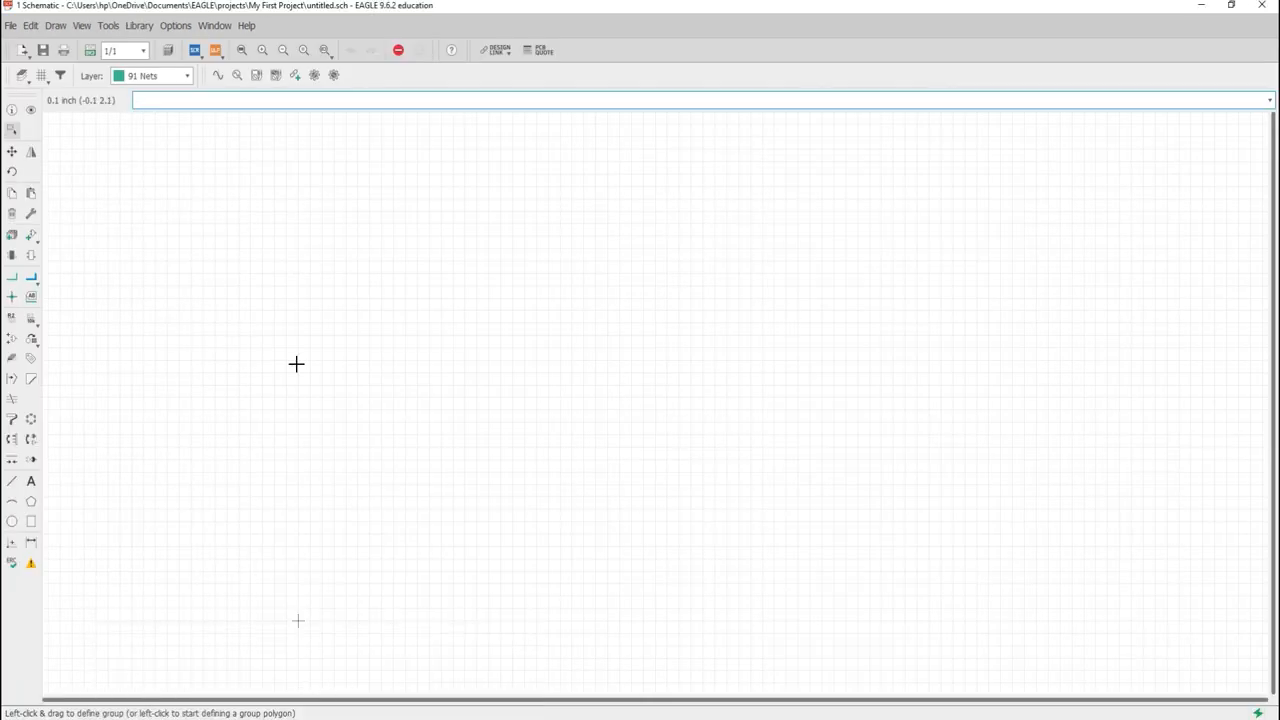
mouse_move(755, 367)
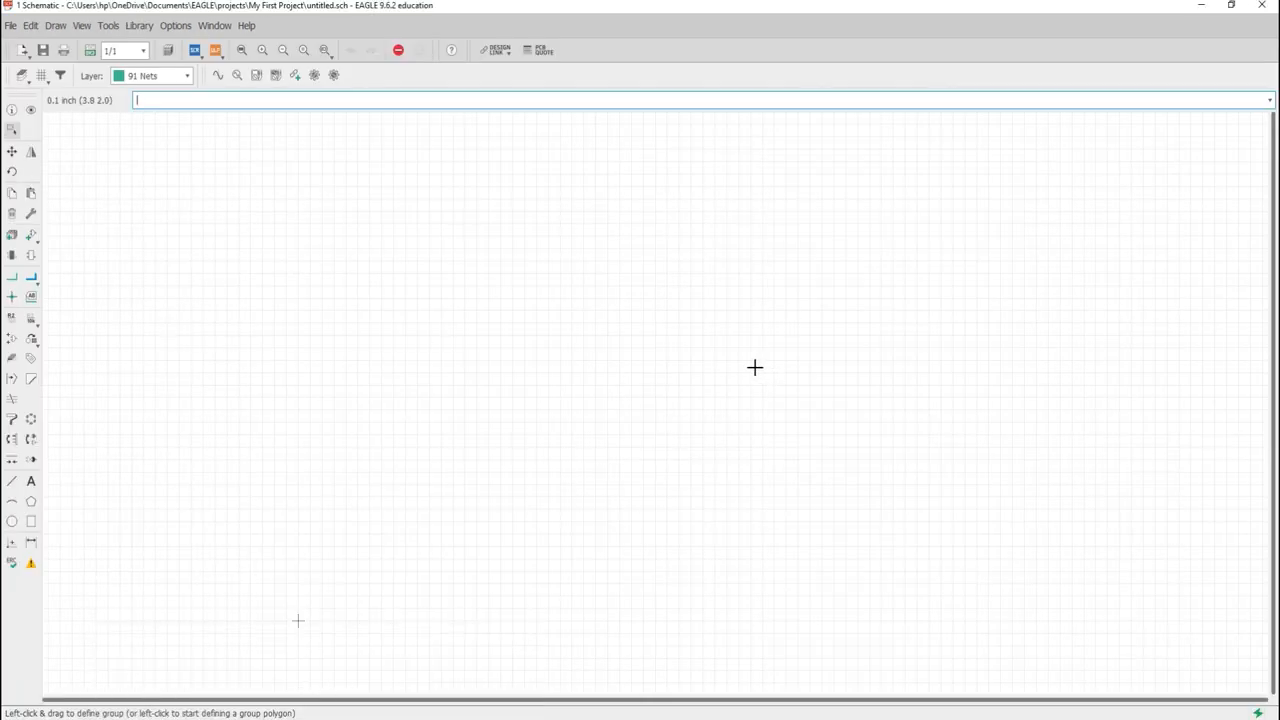
mouse_move(507, 605)
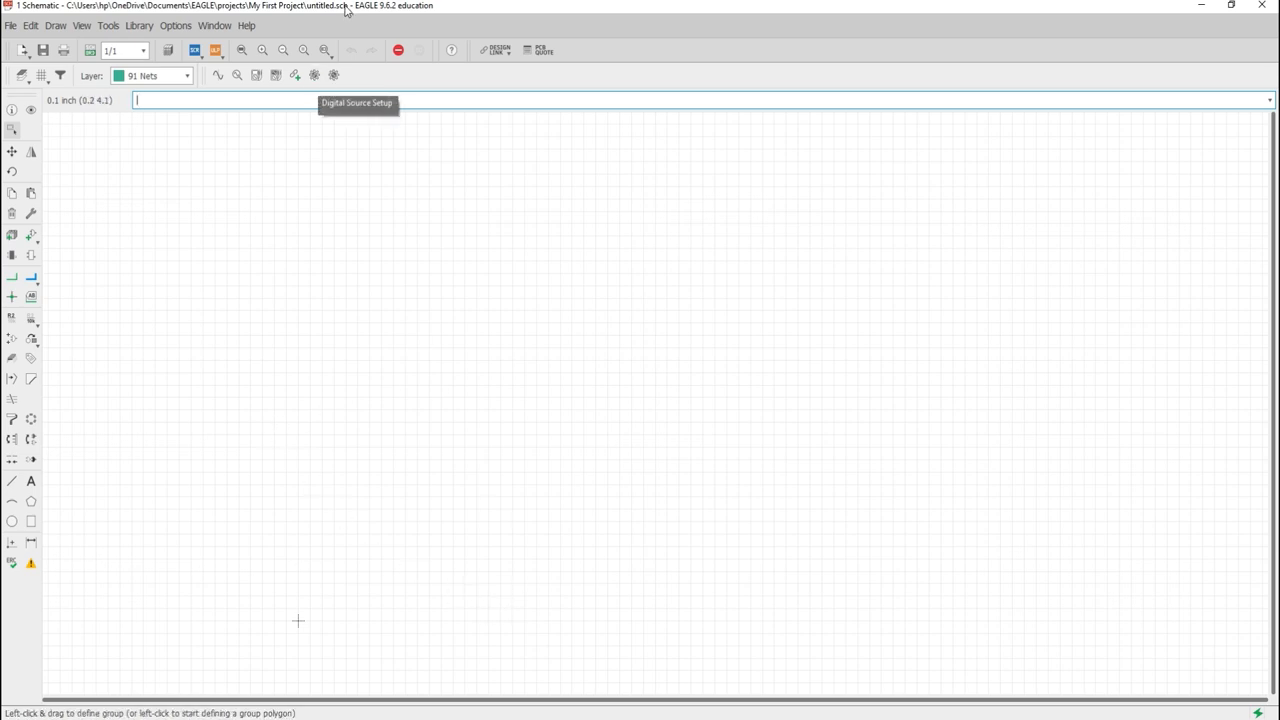
mouse_move(340, 10)
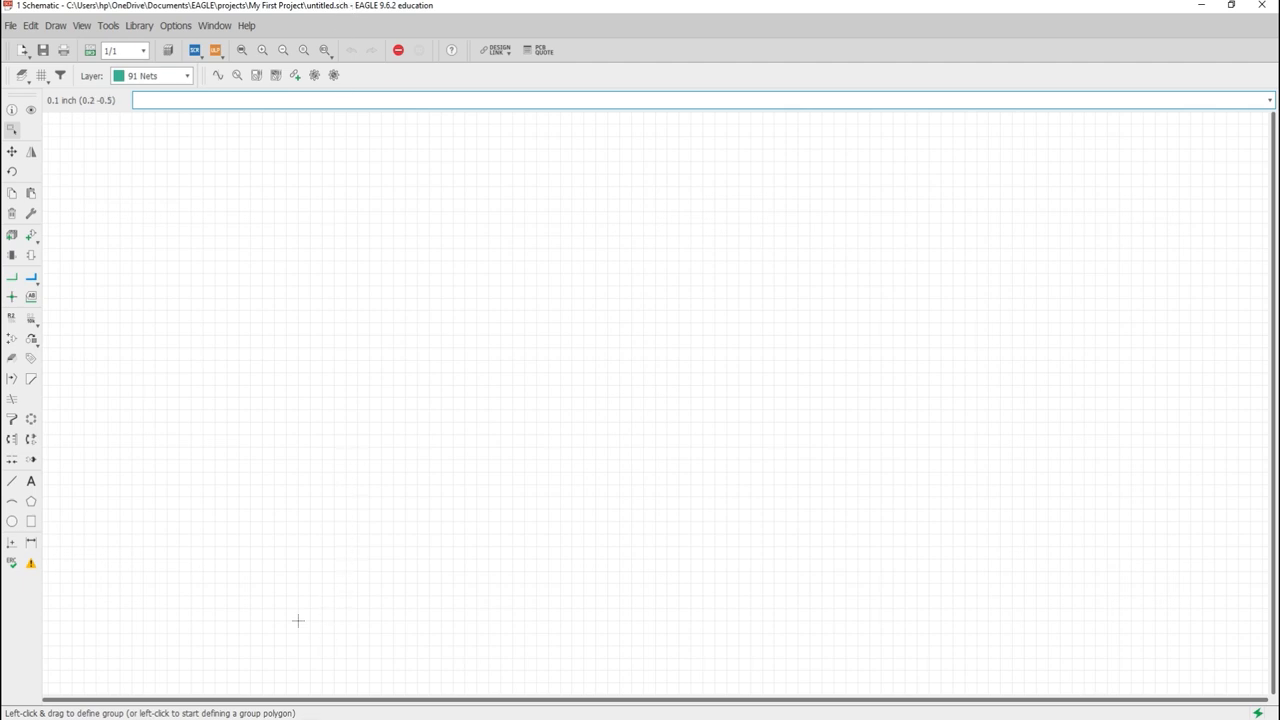
mouse_move(367, 645)
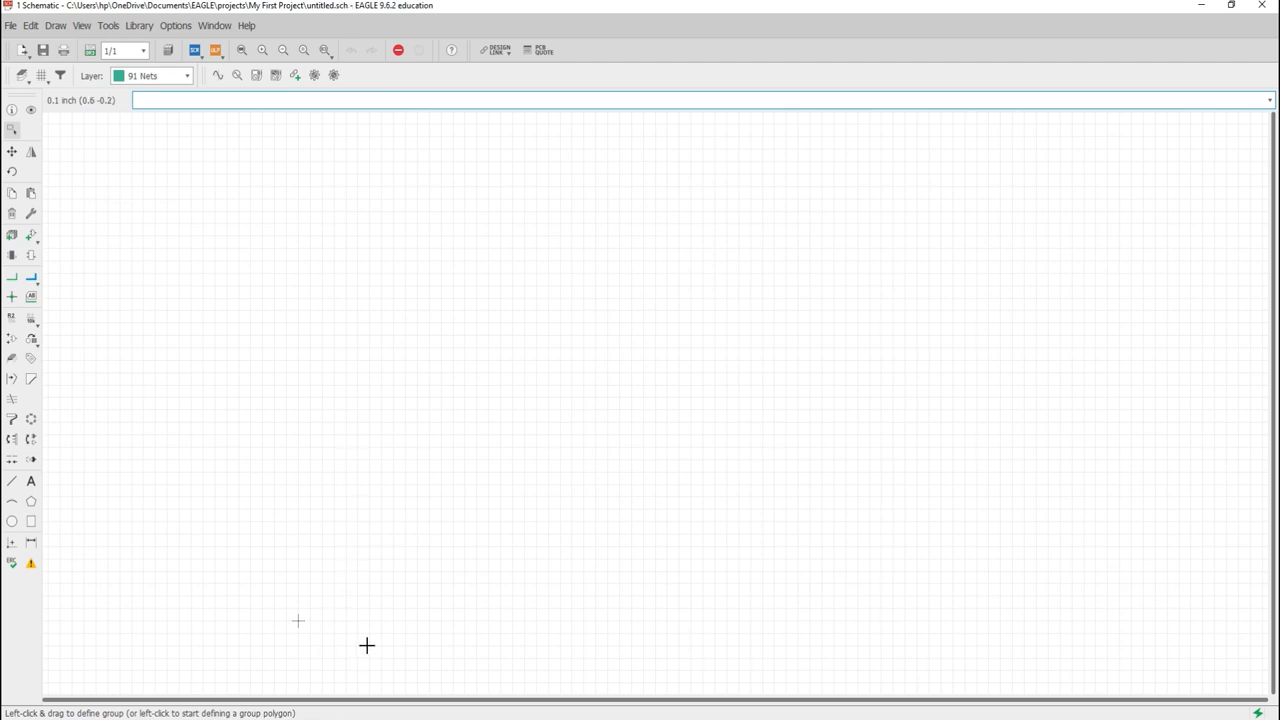
mouse_move(281, 556)
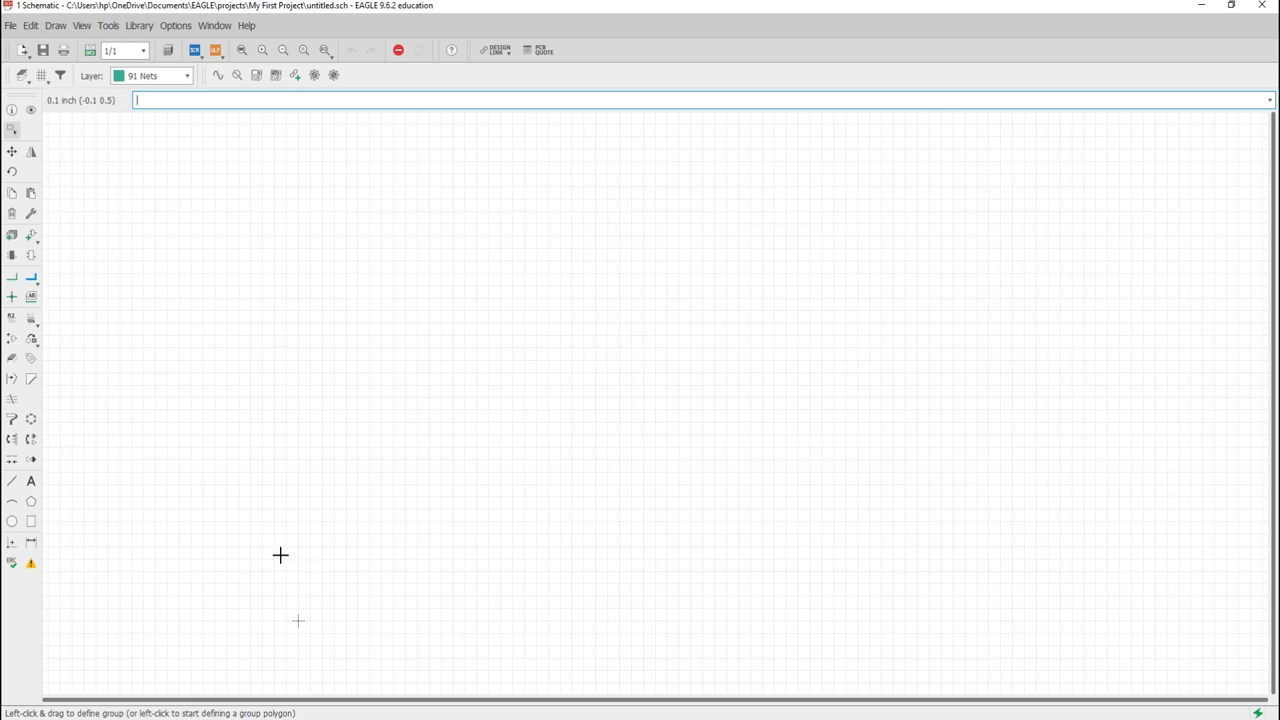
mouse_move(280, 563)
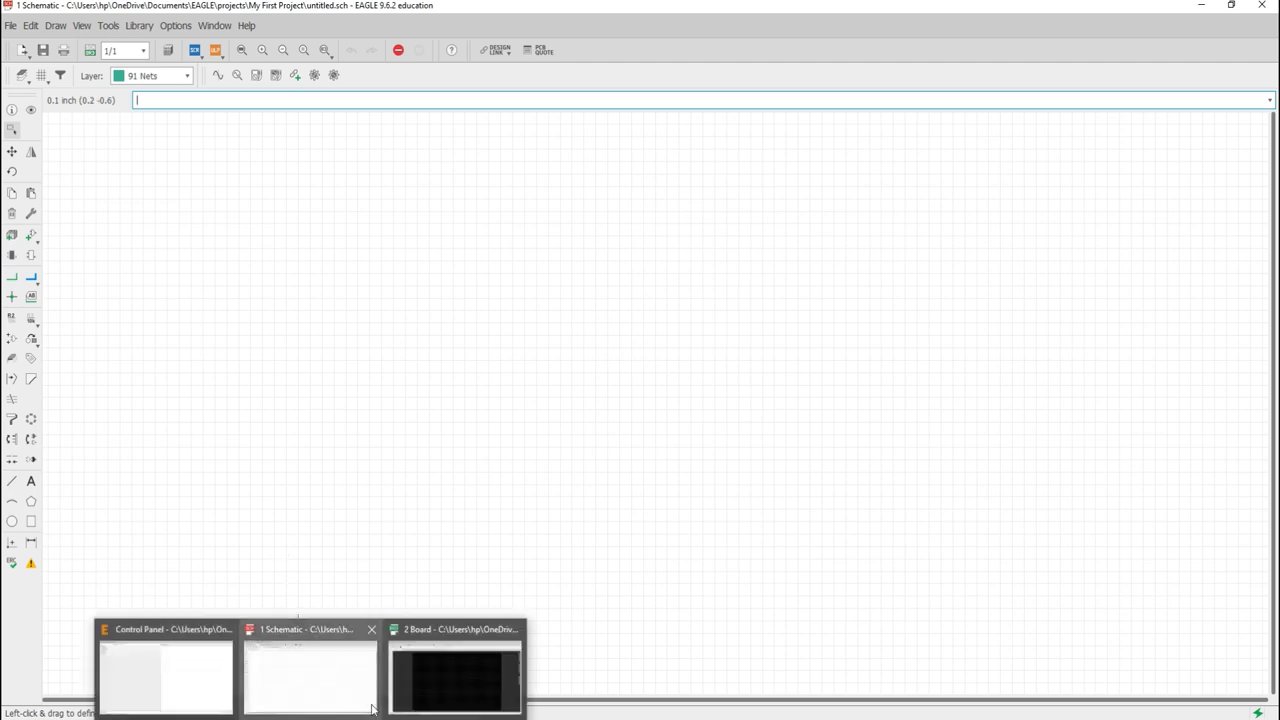
Step: Bring the untitled board layout window with its empty outline to the front from the taskbar
click(455, 670)
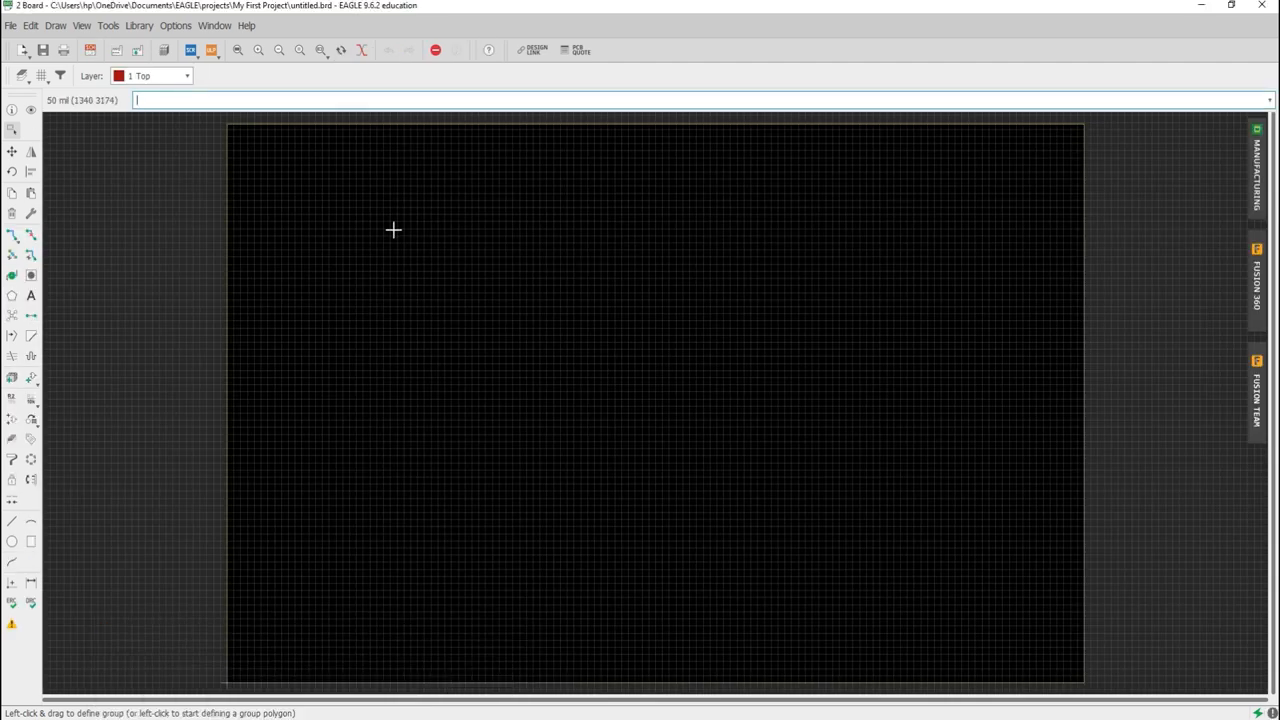
mouse_move(318, 18)
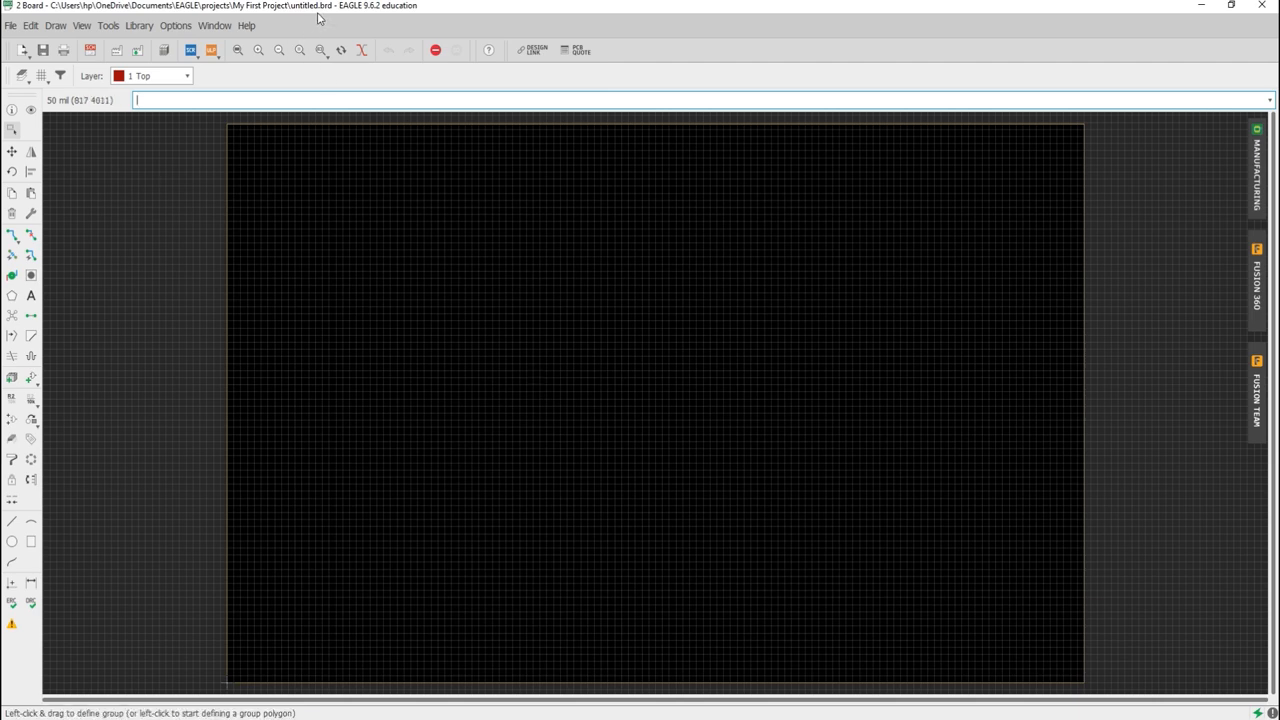
mouse_move(322, 15)
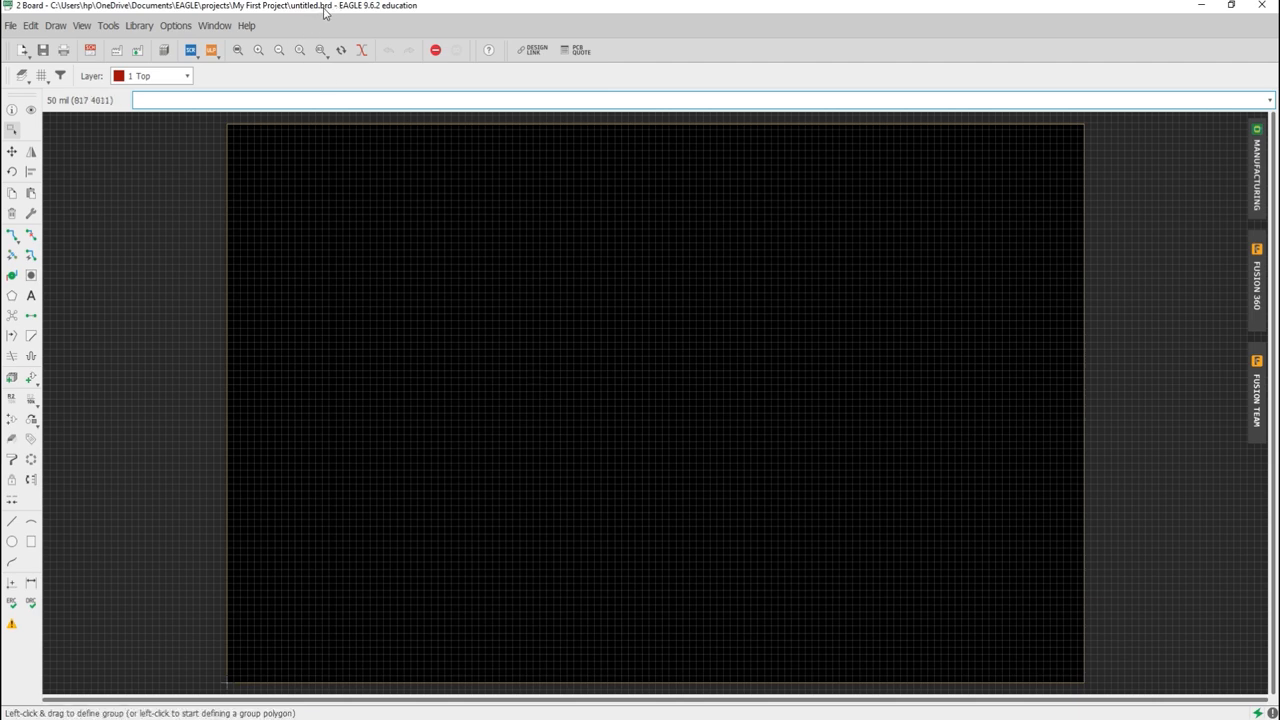
mouse_move(96, 649)
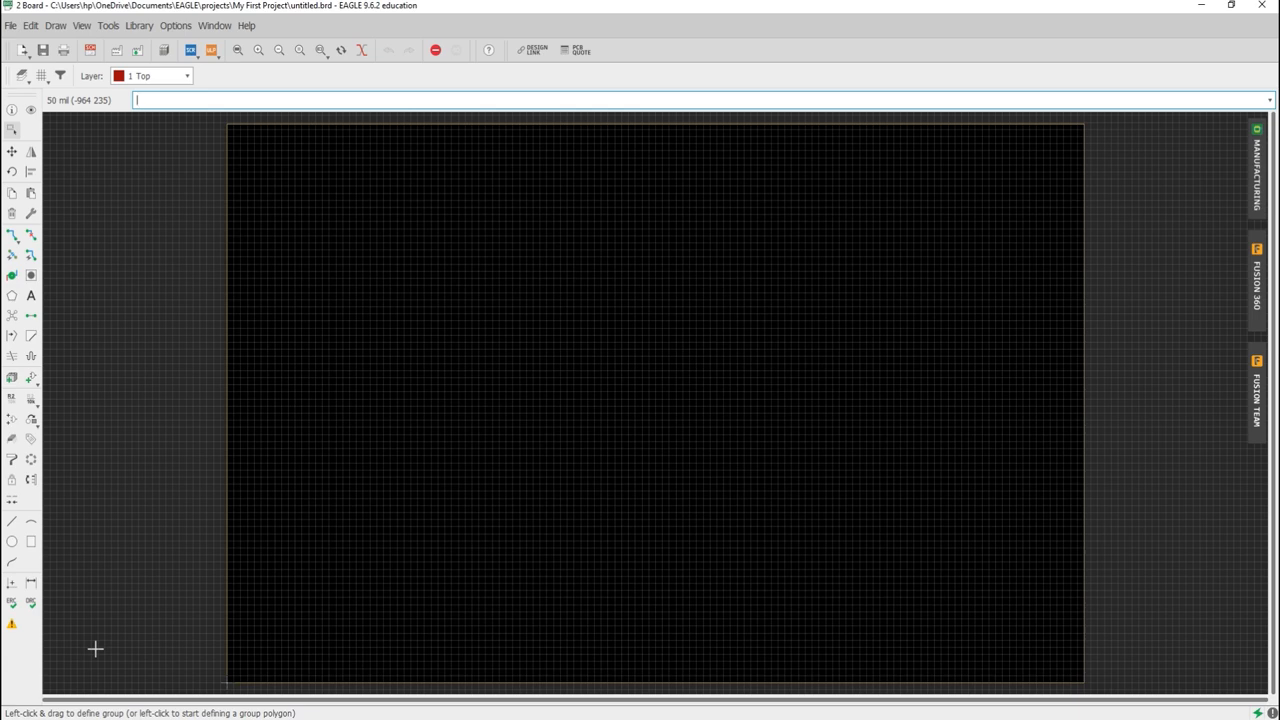
mouse_move(1190, 122)
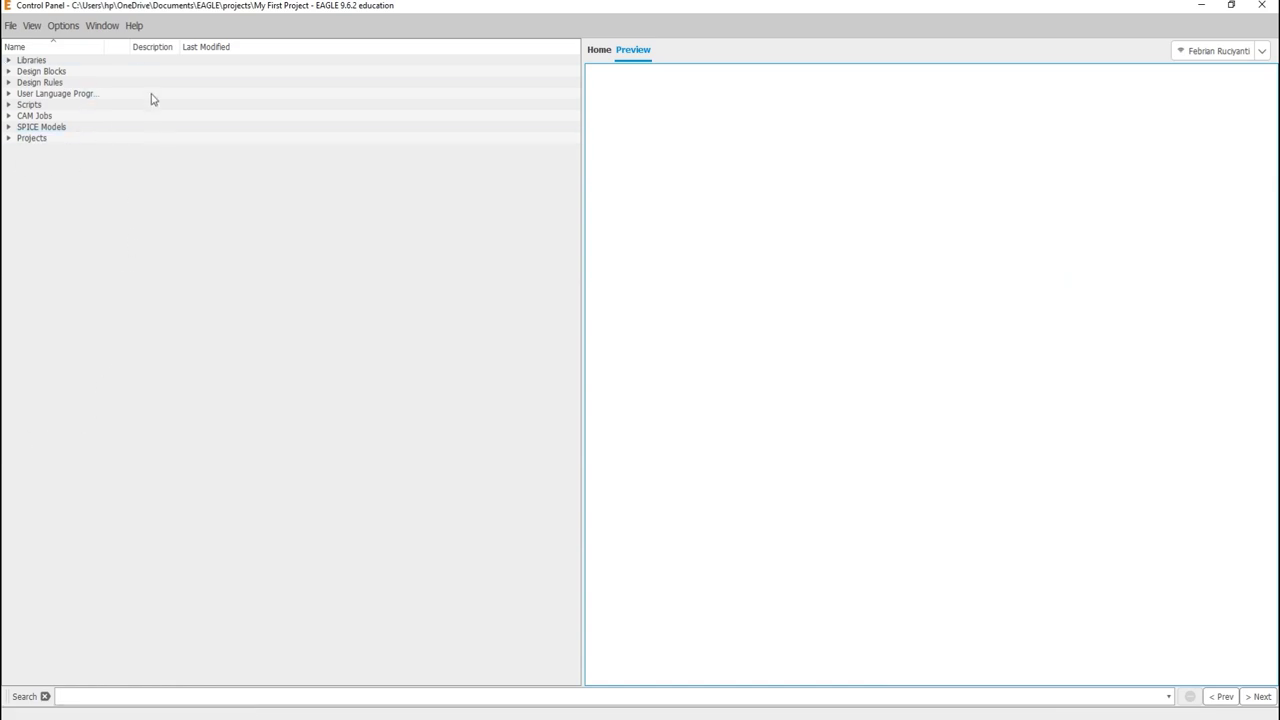
mouse_move(113, 198)
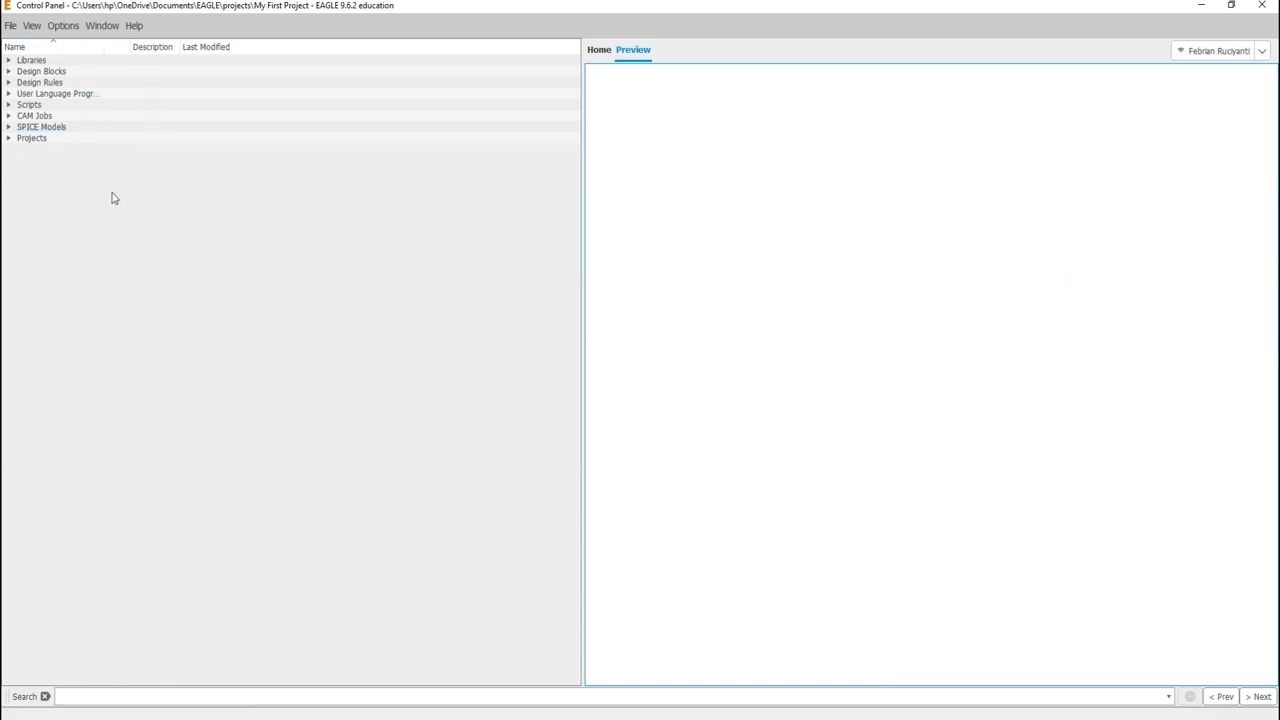
mouse_move(33, 620)
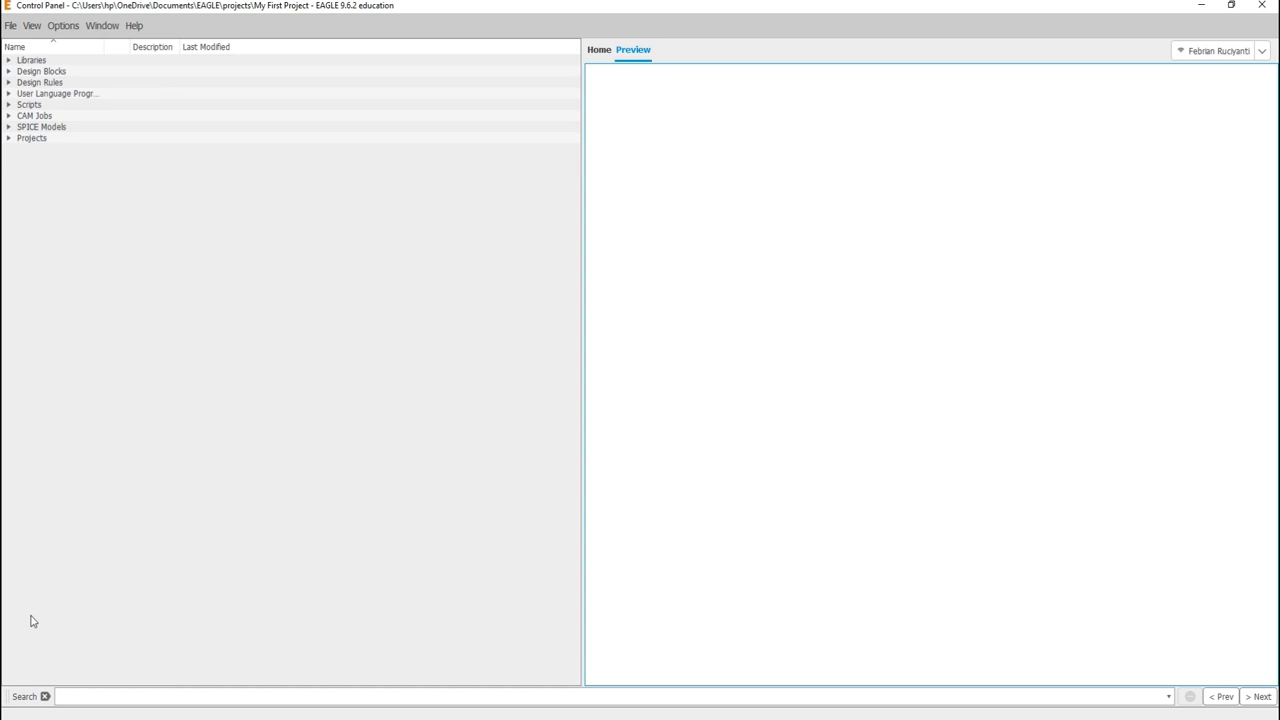